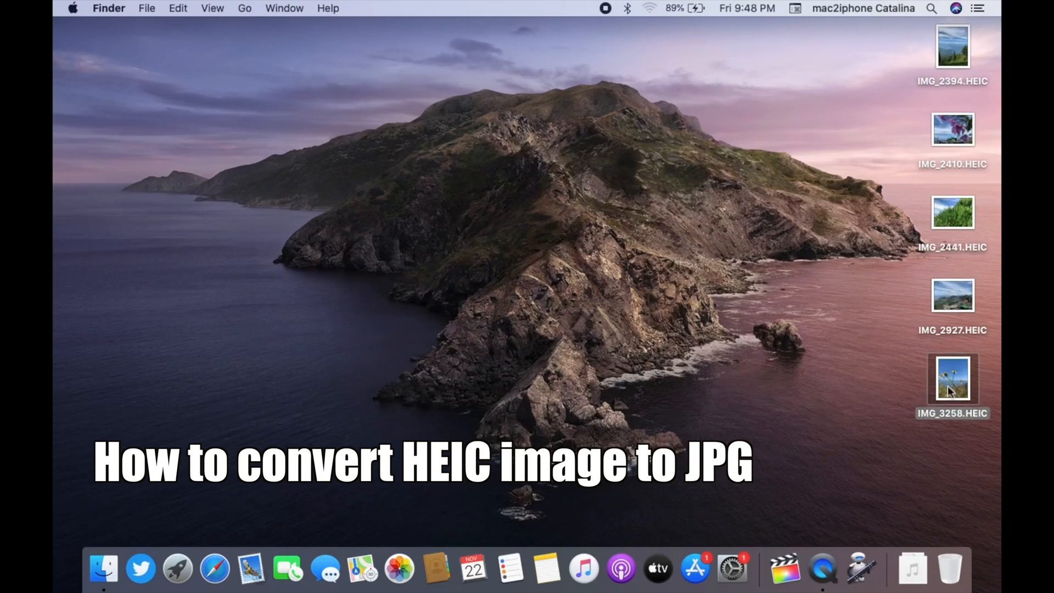
- Navigate Finder to the Applications folder via the Go menu and select Automator
left_click(952, 376)
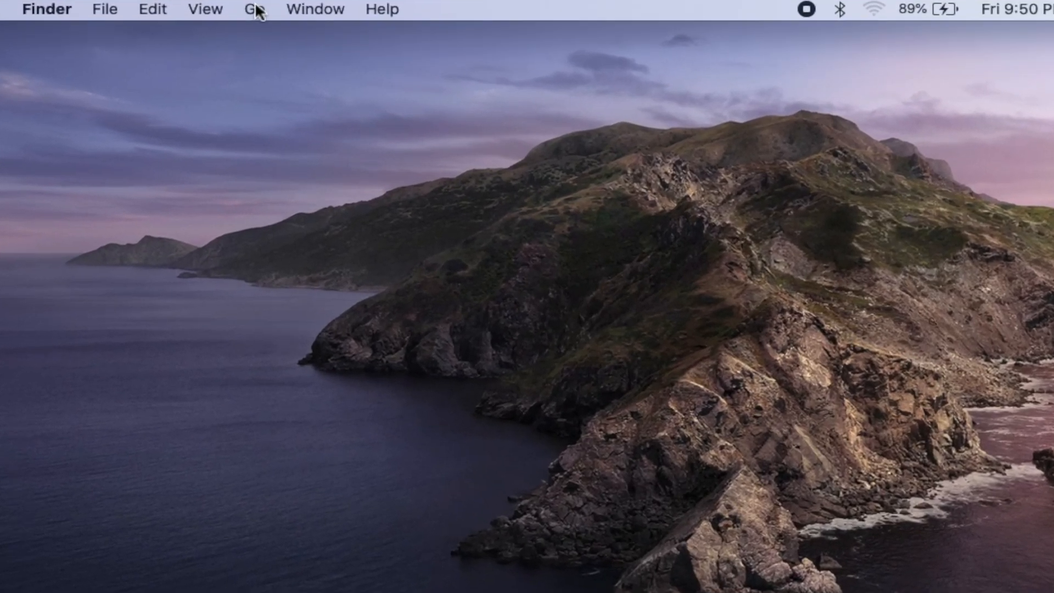
left_click(254, 10)
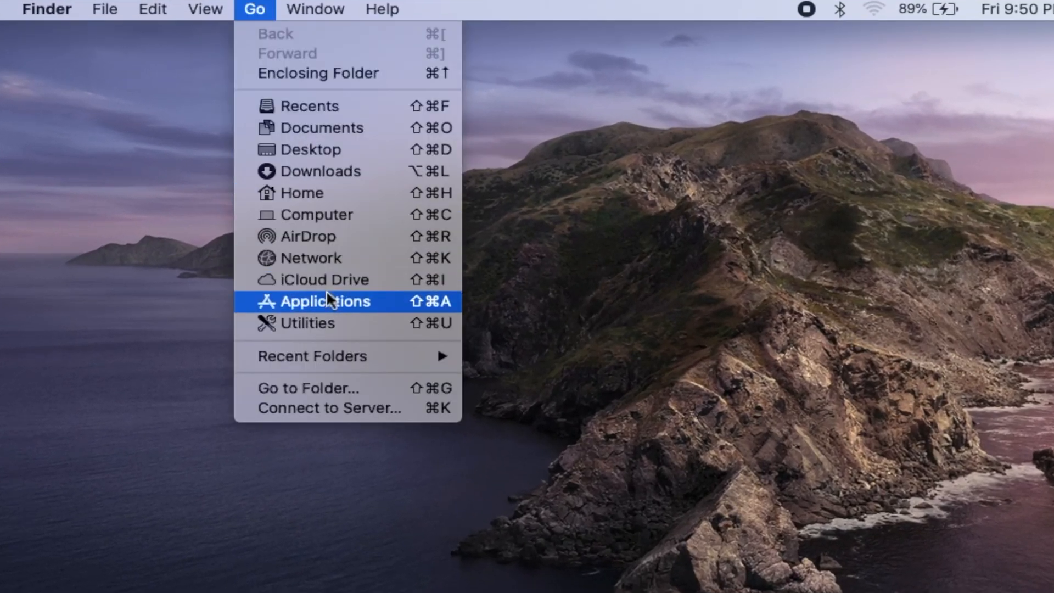
left_click(325, 301)
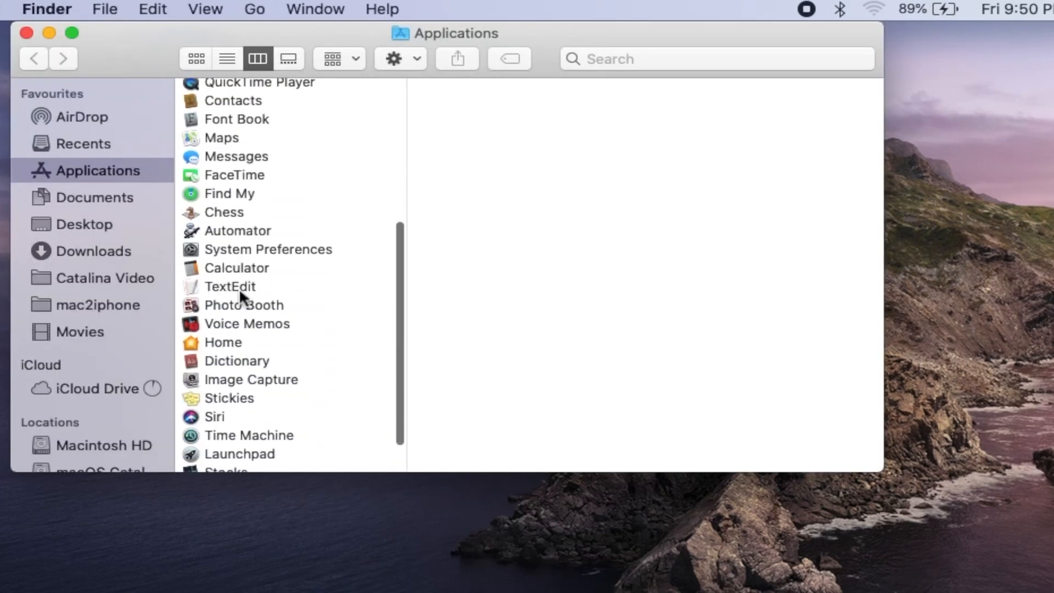
left_click(225, 212)
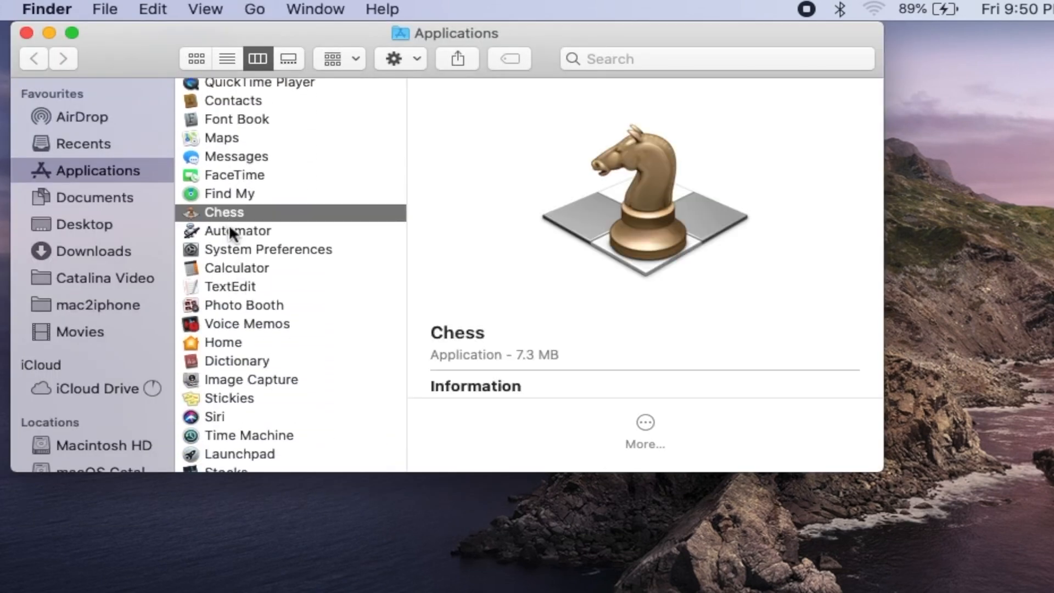
left_click(237, 230)
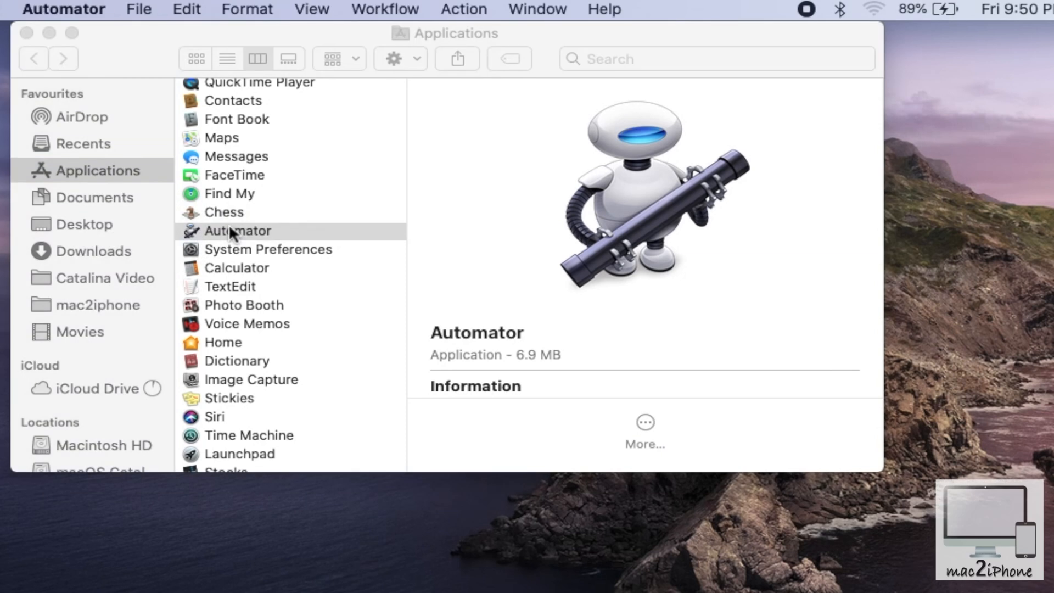
- Launch Automator and create a new document of type Quick Action
double_click(235, 231)
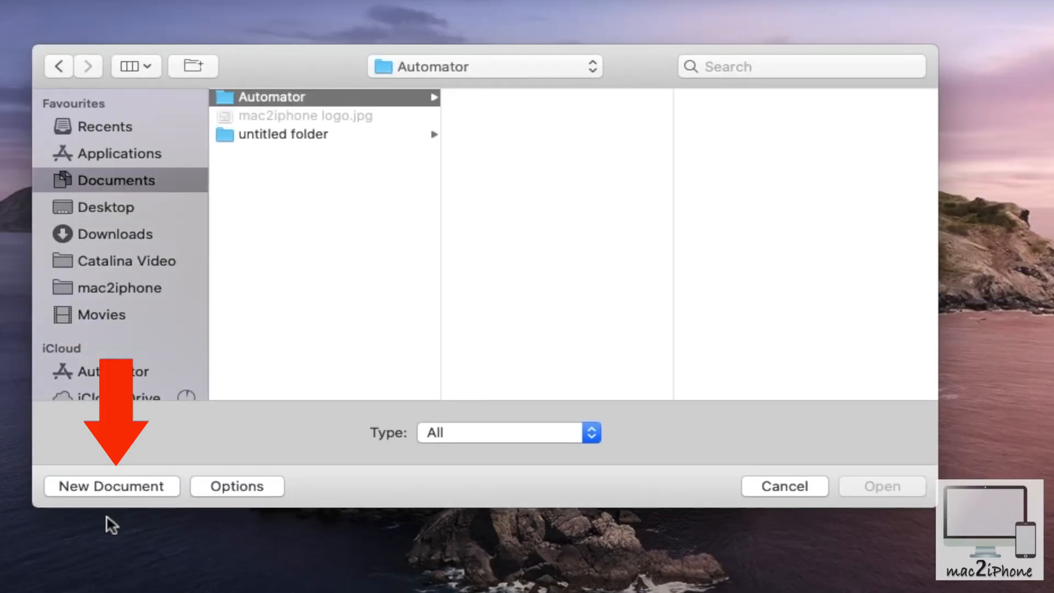
left_click(111, 486)
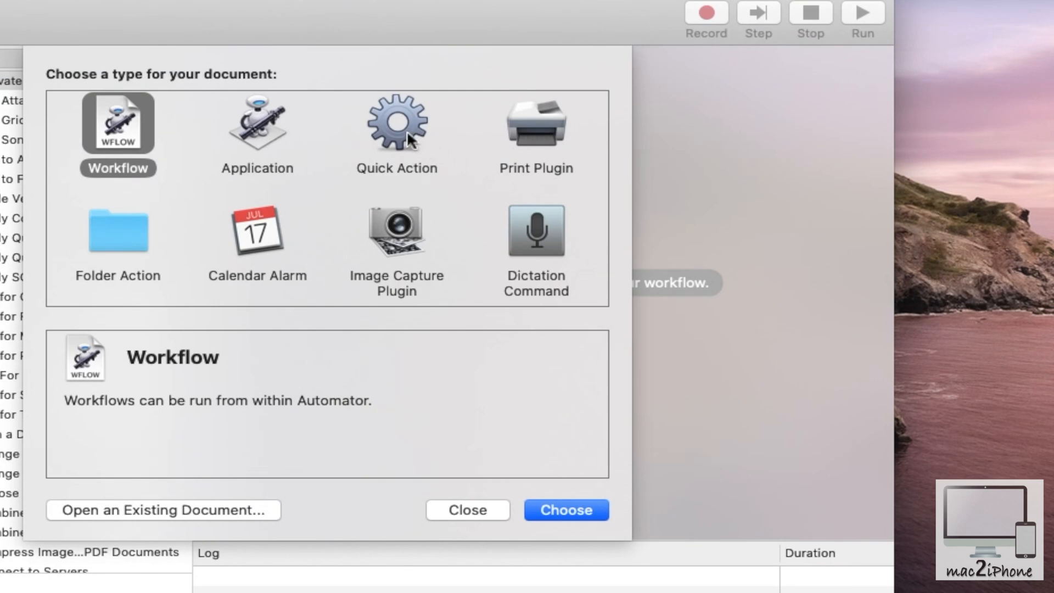
left_click(396, 124)
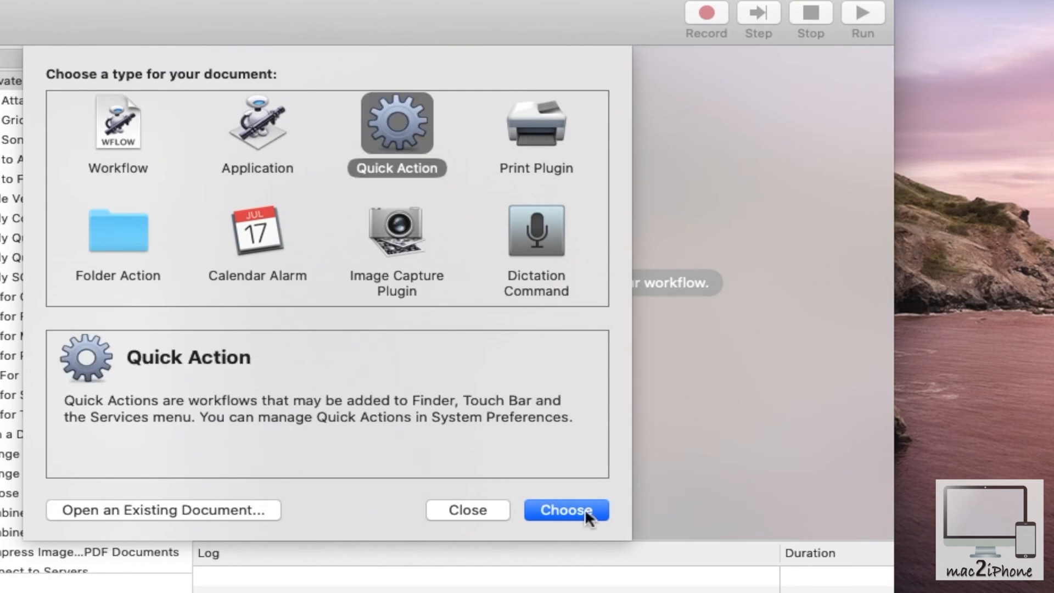
left_click(566, 509)
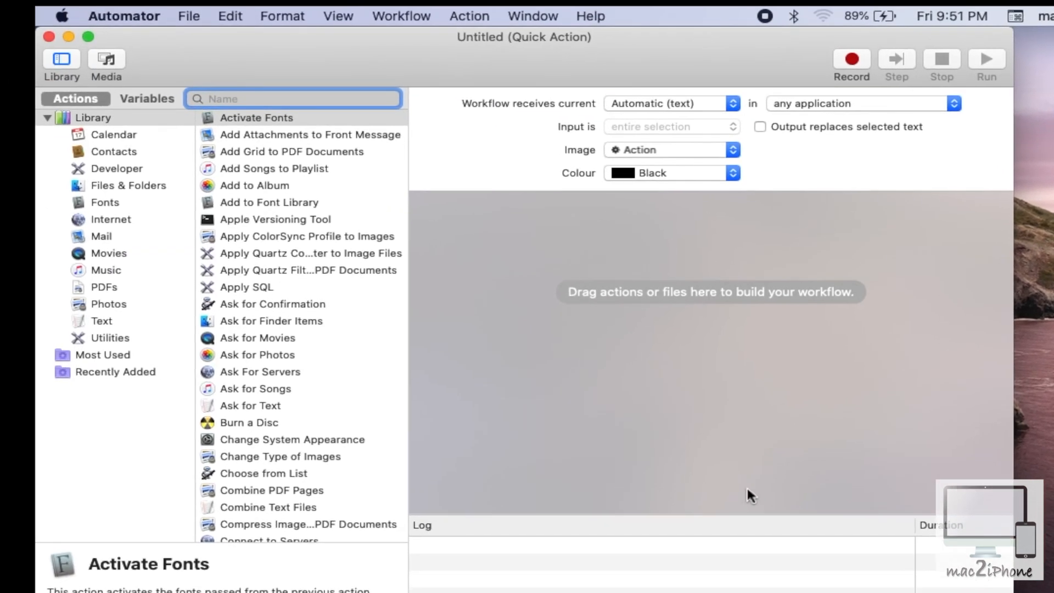
- Add Copy Finder Items and Change Type of Images to the workflow, with To Type set to JPEG
scroll("down", 3)
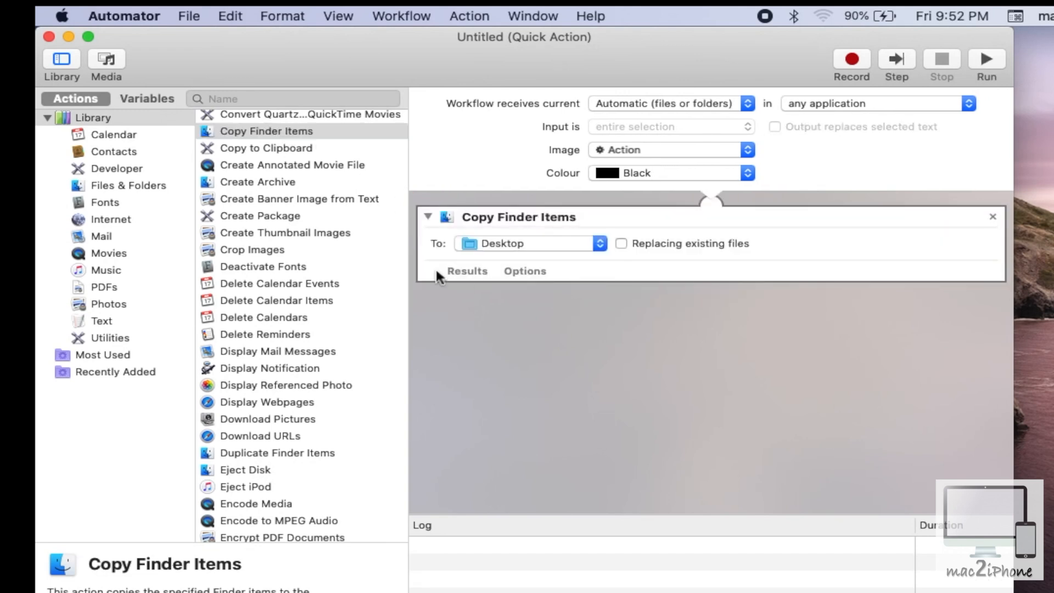
mouse_move(329, 223)
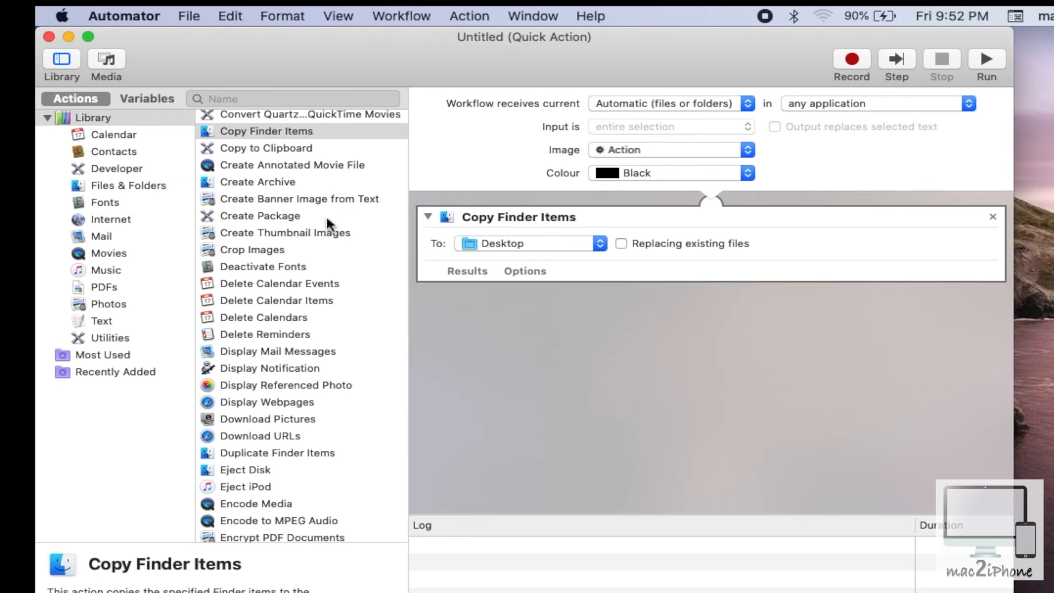
scroll("up", 3)
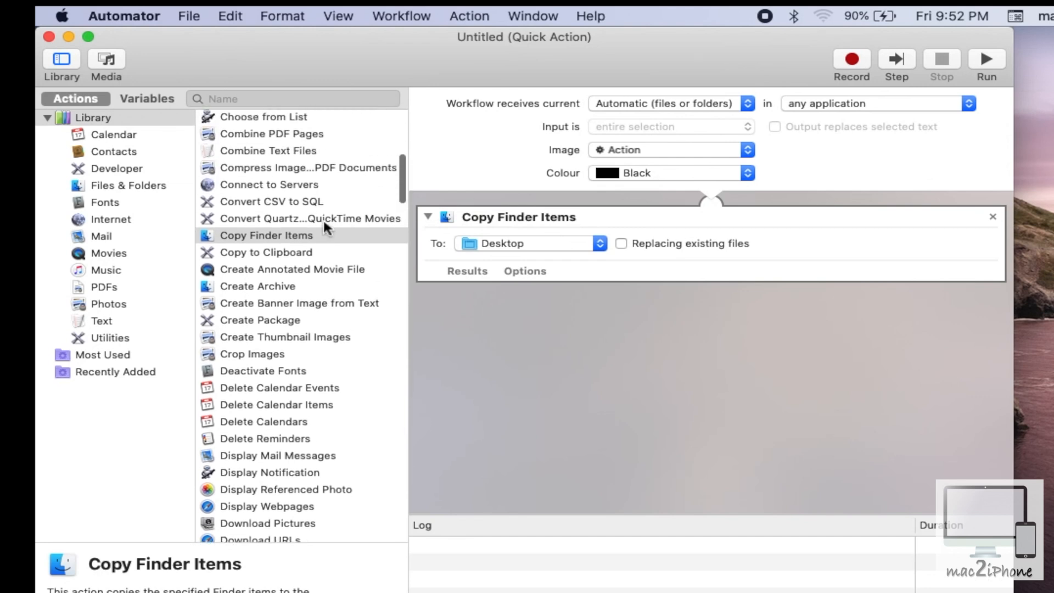
scroll("up", 3)
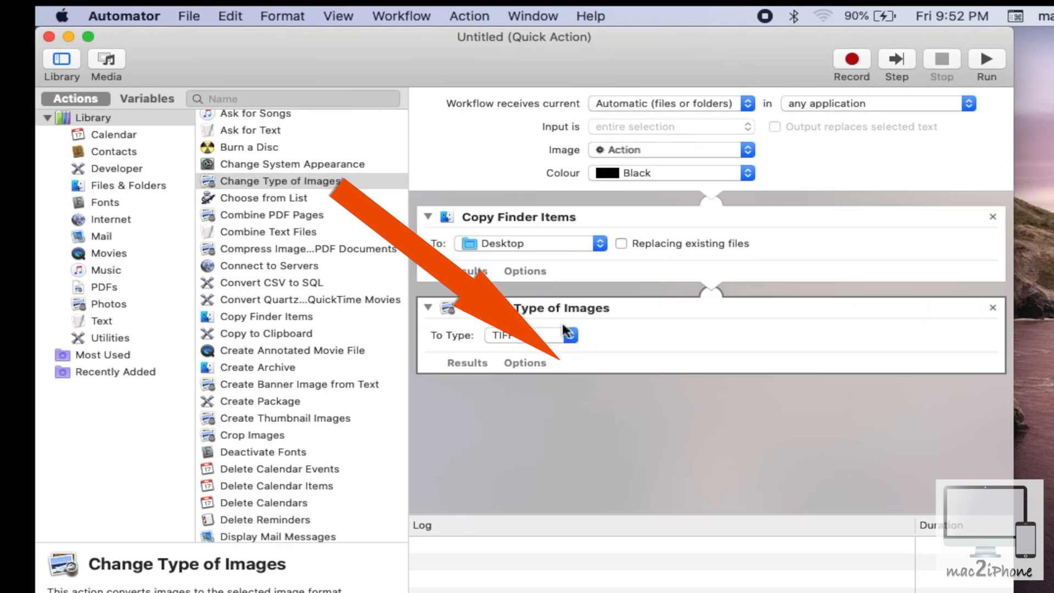
left_click(569, 335)
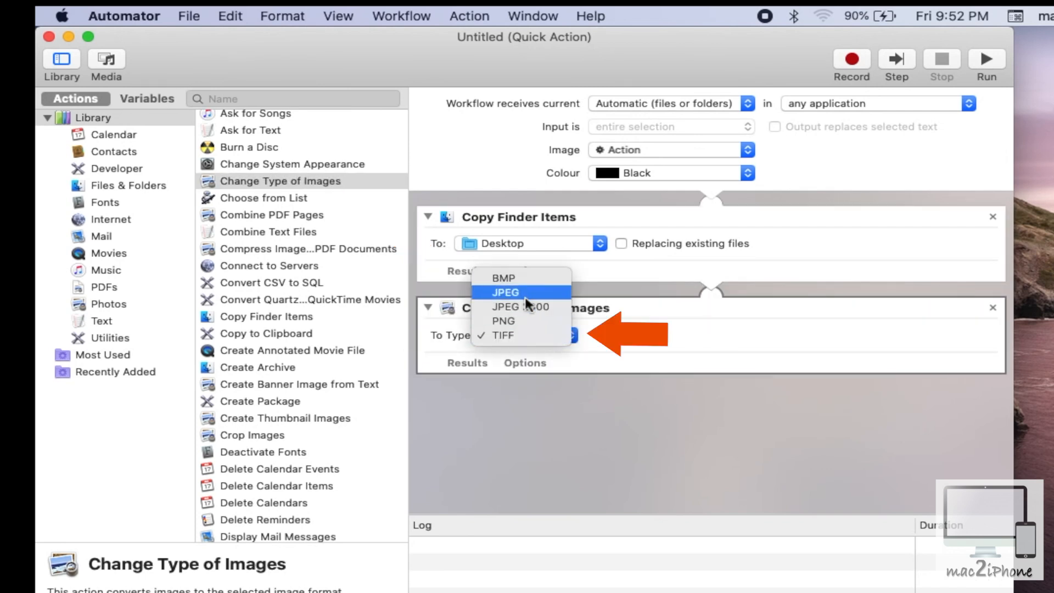
left_click(505, 292)
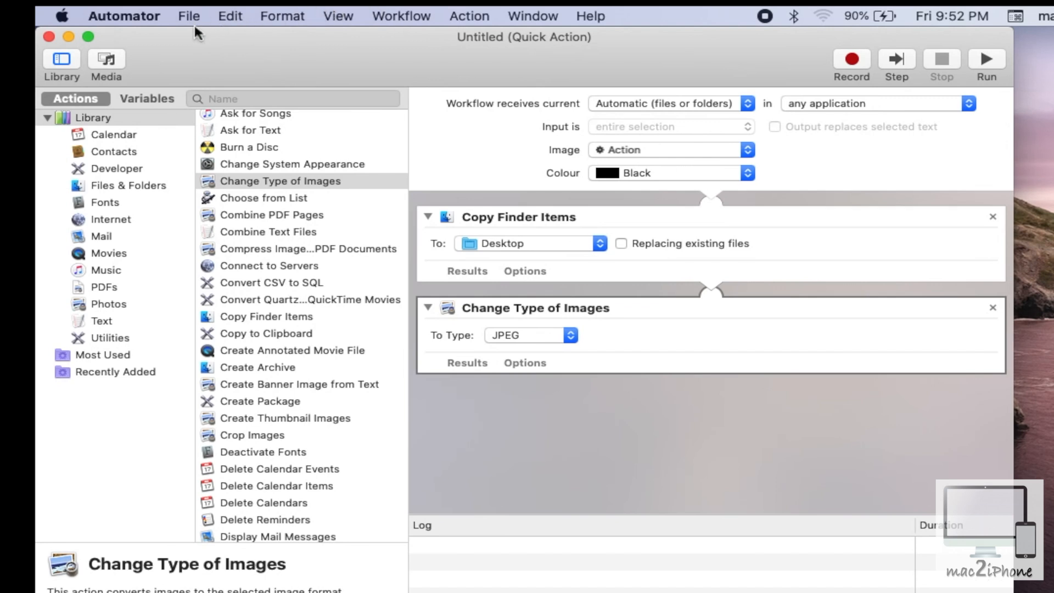
- Save the Quick Action under the name 'Convert to JPEG'
left_click(189, 15)
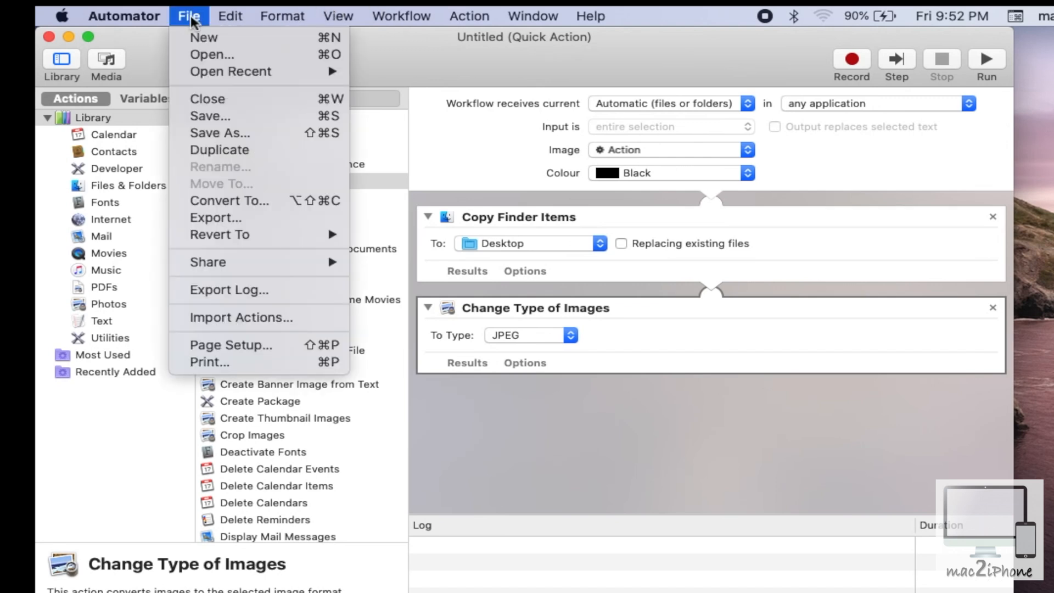
mouse_move(209, 116)
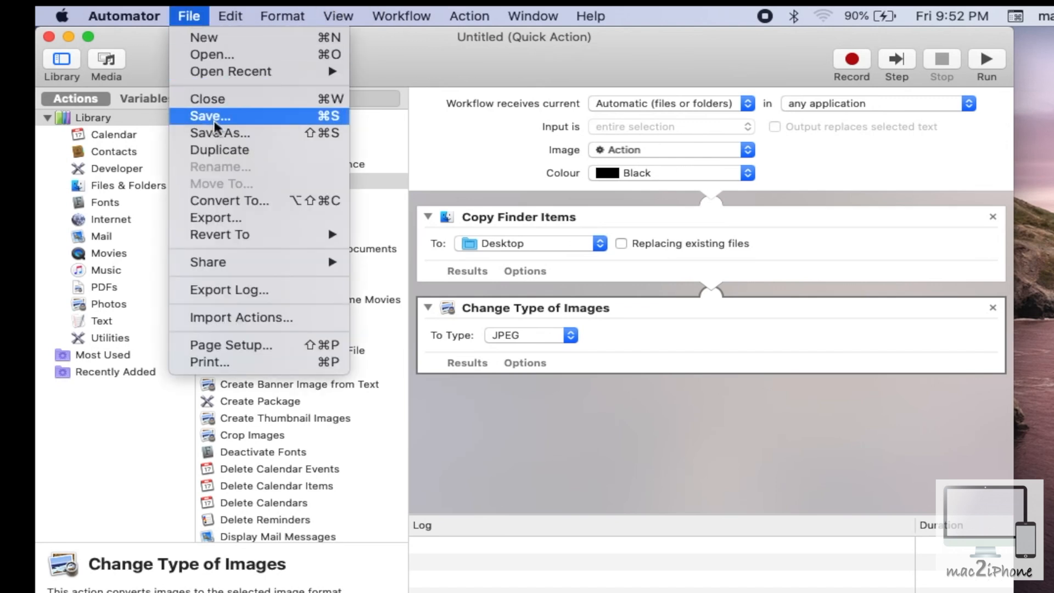
left_click(210, 117)
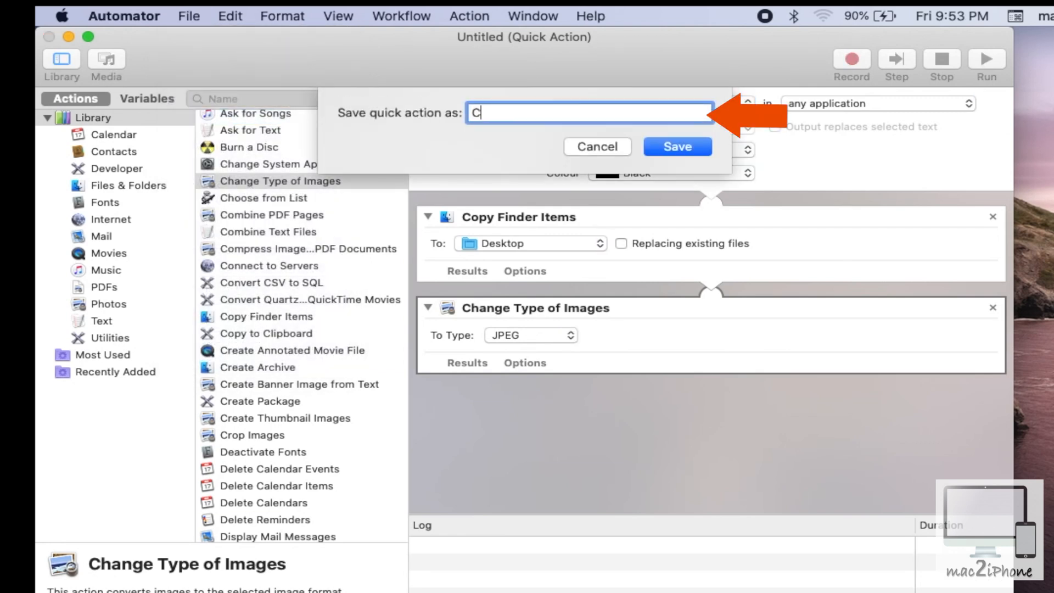
type("onvert")
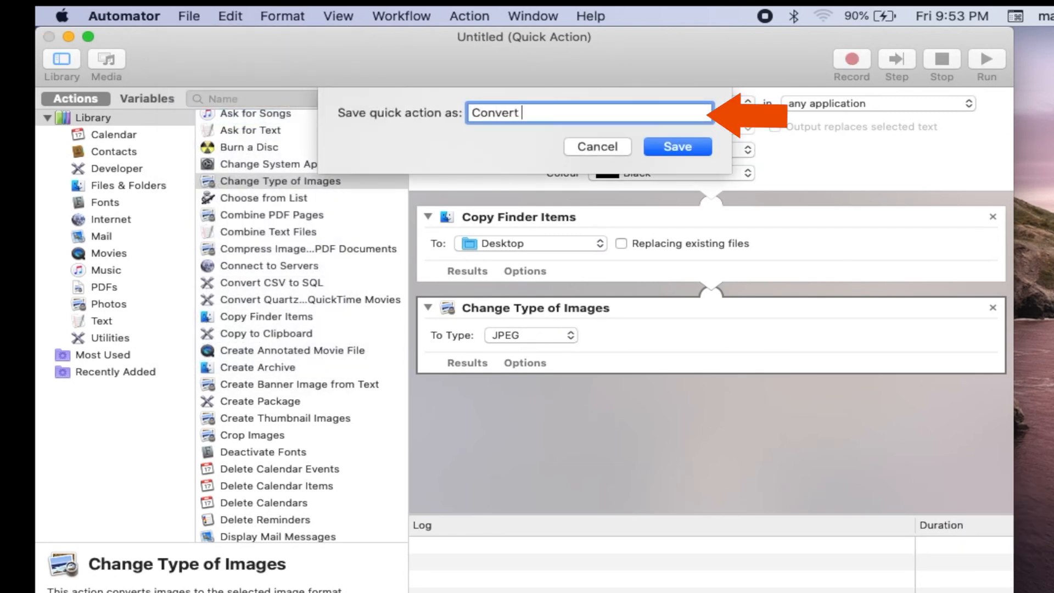
type("to")
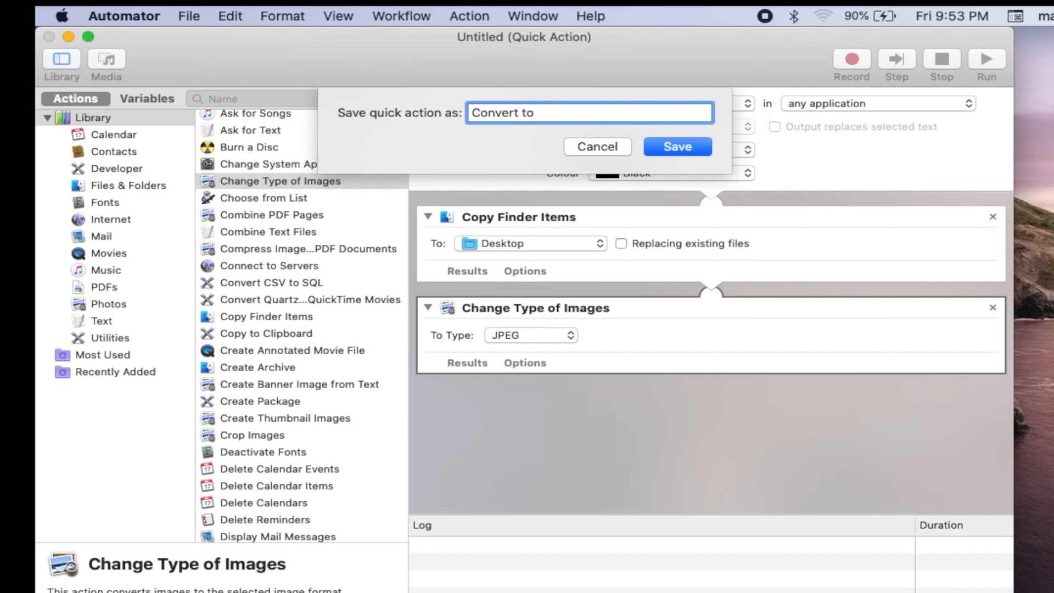
type("JPEG")
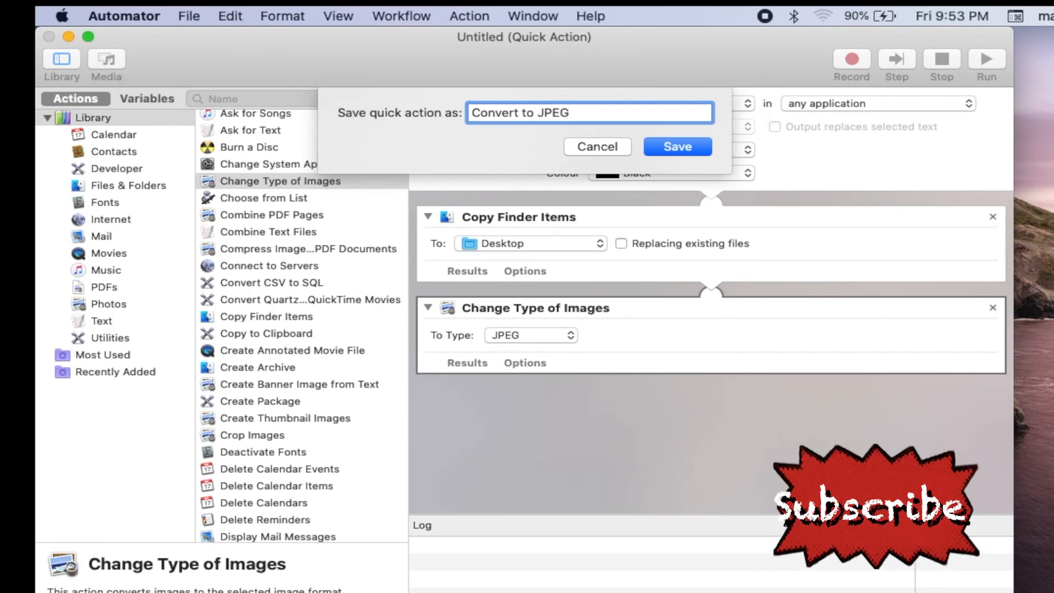
left_click(677, 146)
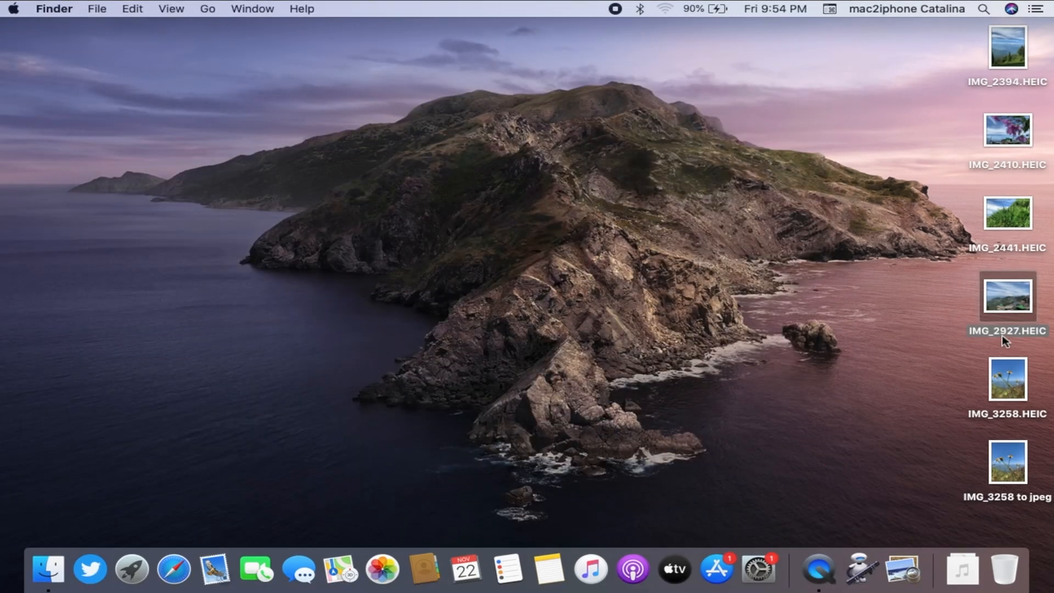
- Run Convert to JPEG on IMG_2394.HEIC from the desktop, allow Desktop access, and start on the next photo
right_click(1008, 47)
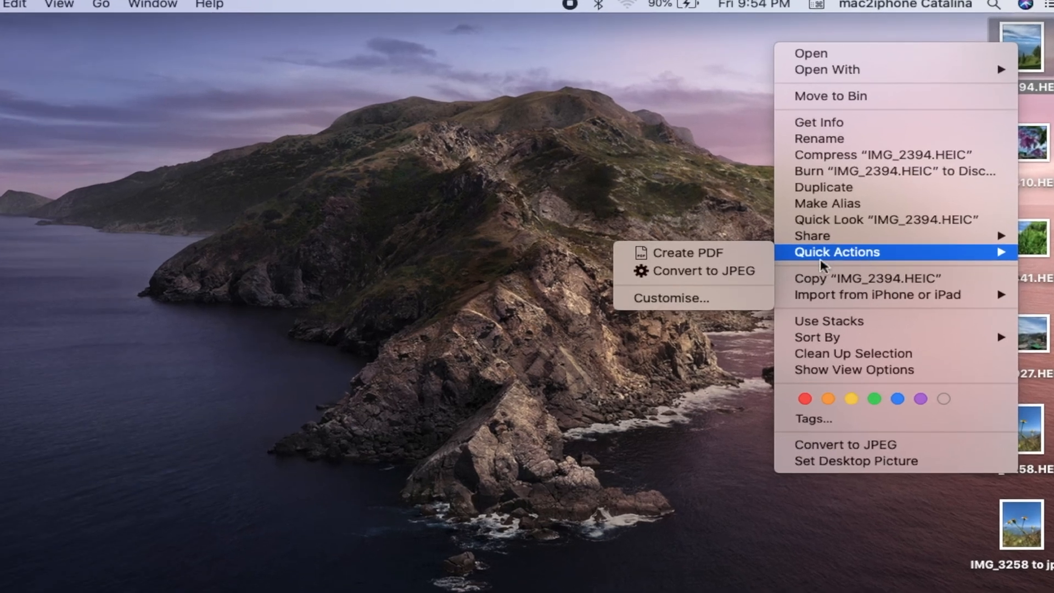
left_click(690, 270)
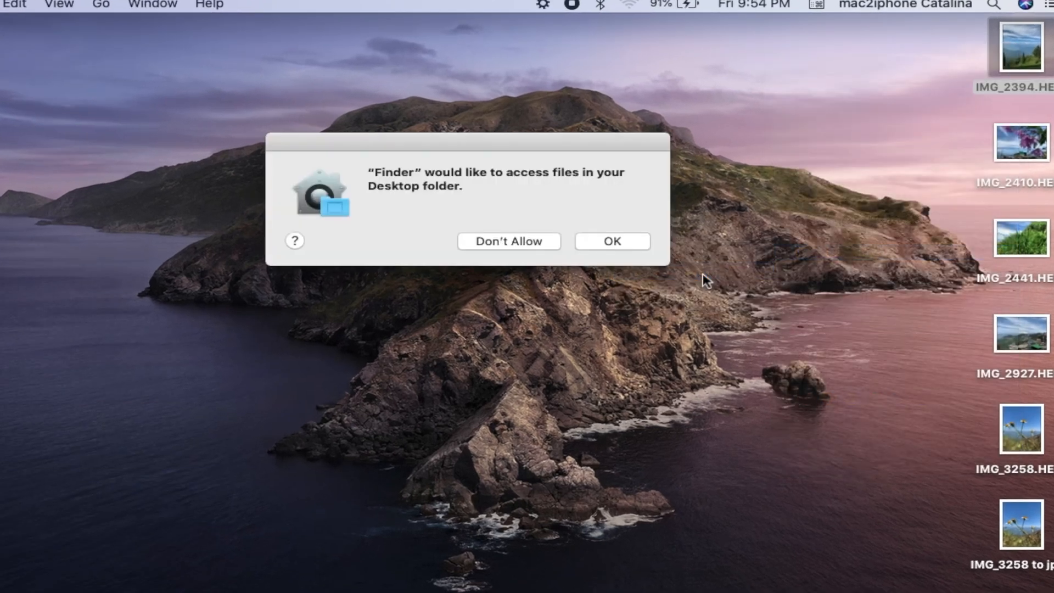
left_click(610, 241)
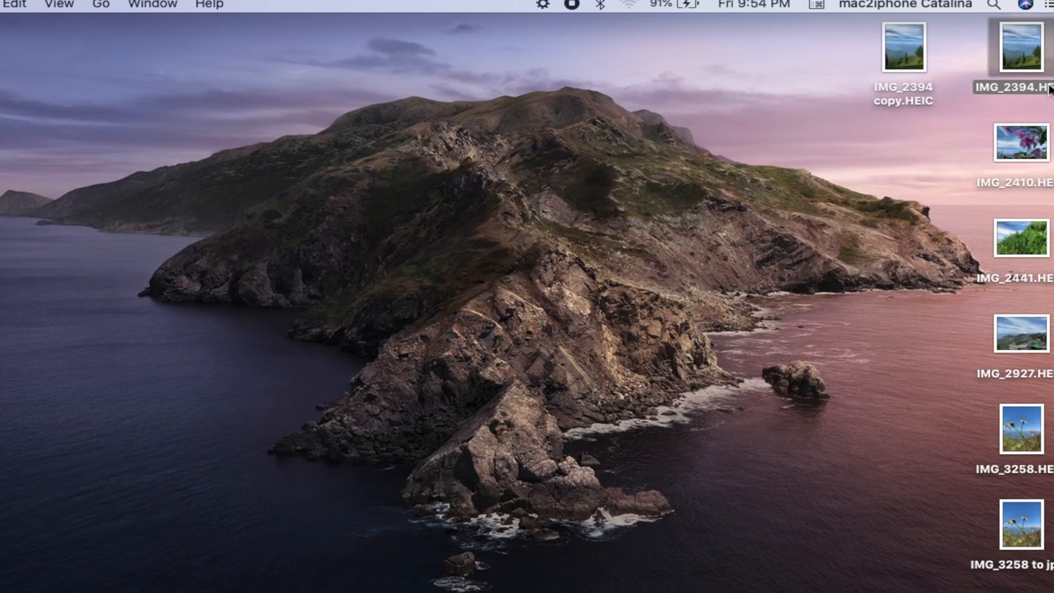
left_click(1020, 143)
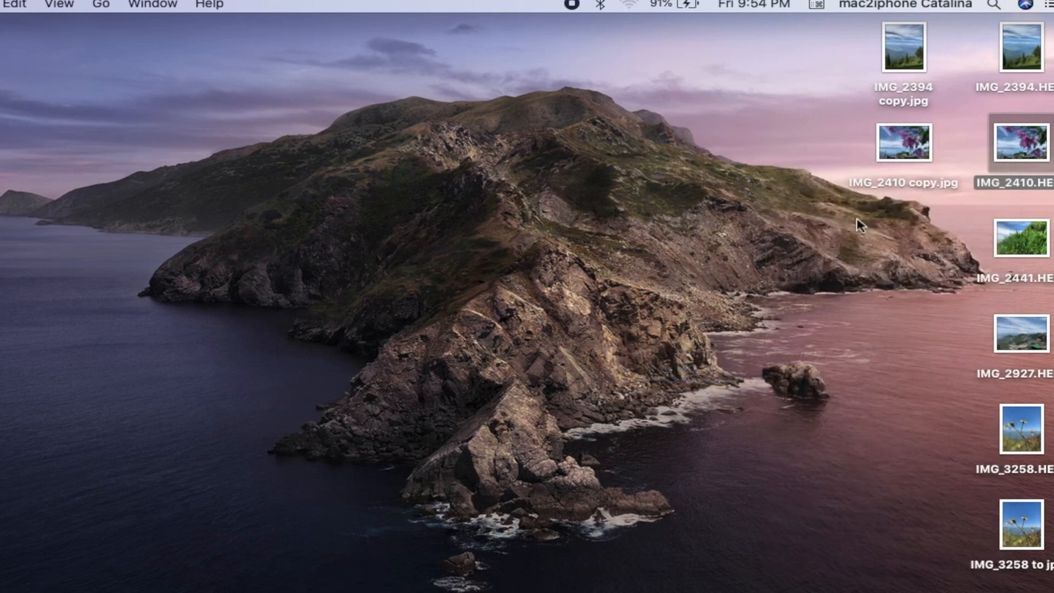
mouse_move(904, 196)
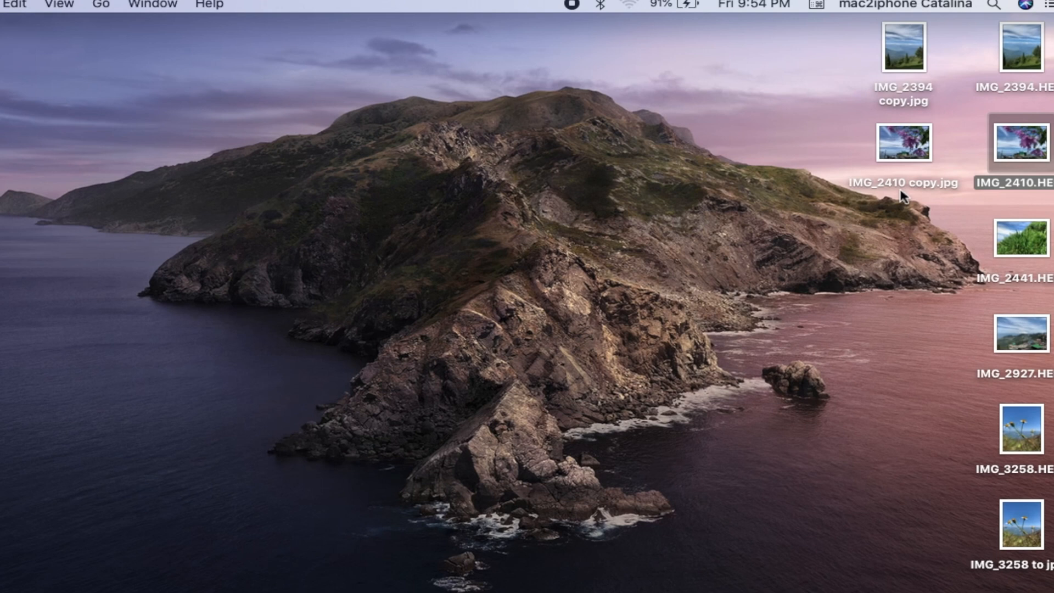
right_click(1020, 238)
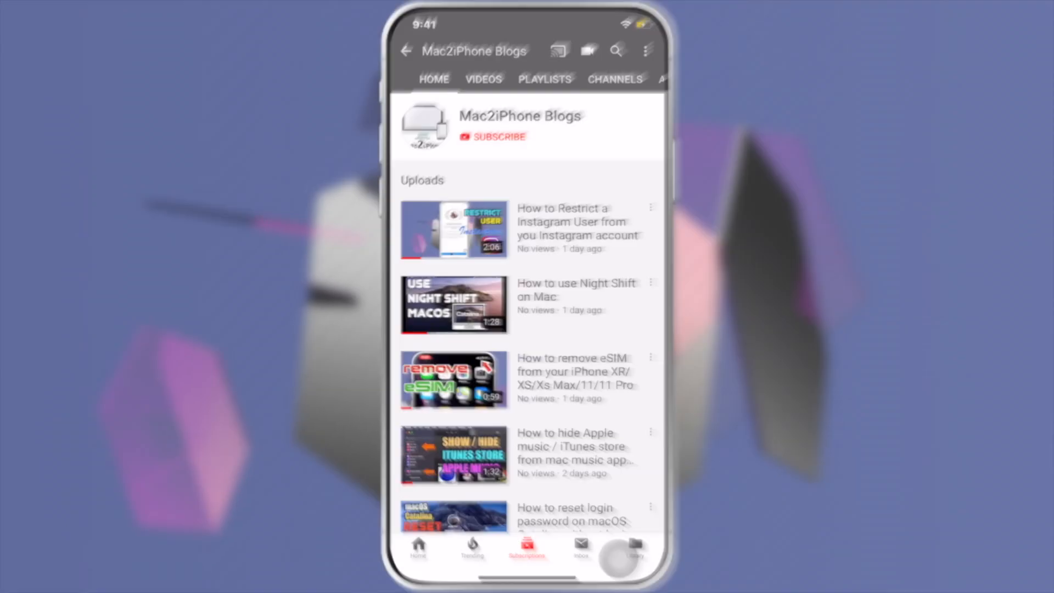
left_click(472, 143)
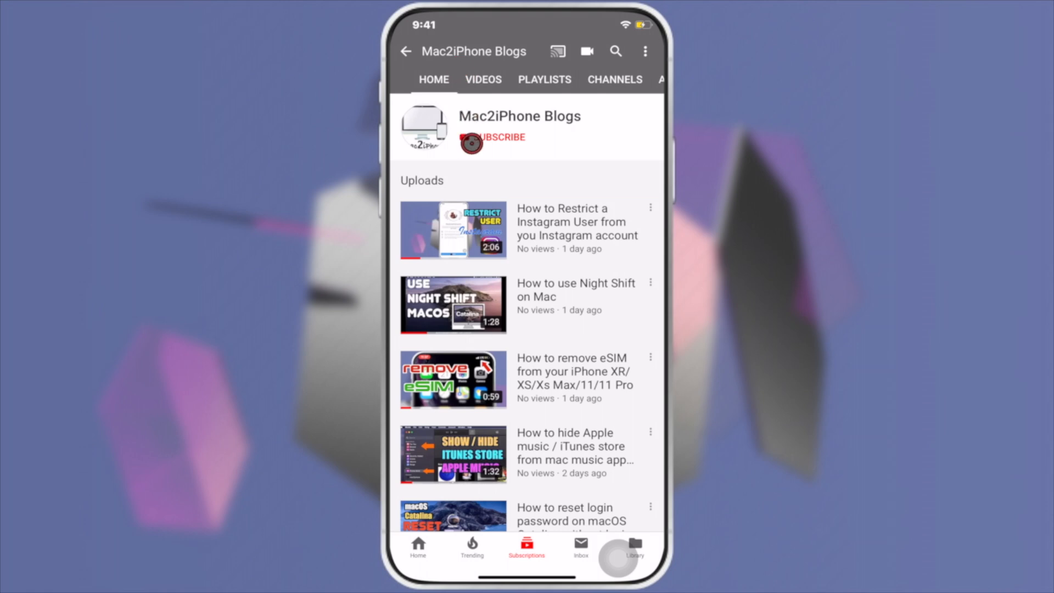
left_click(494, 137)
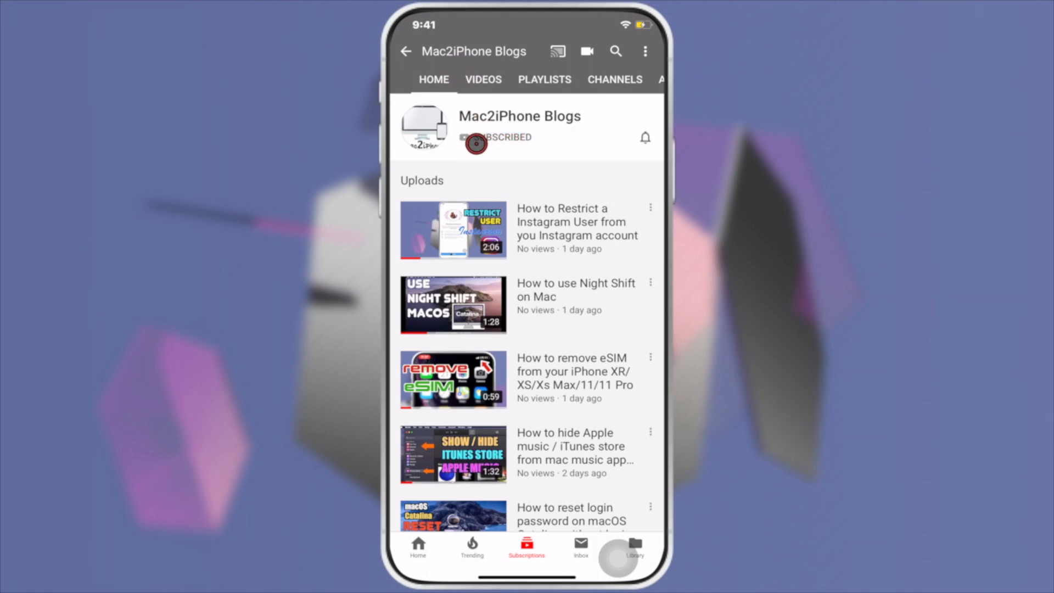